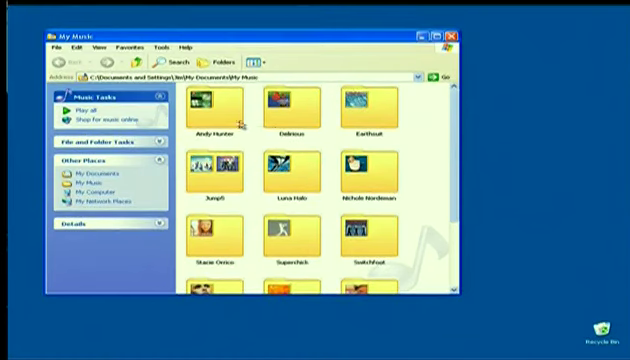
# Select the Andy Hunter folder in My Music so Music Tasks offers Play selection
pyautogui.click(211, 110)
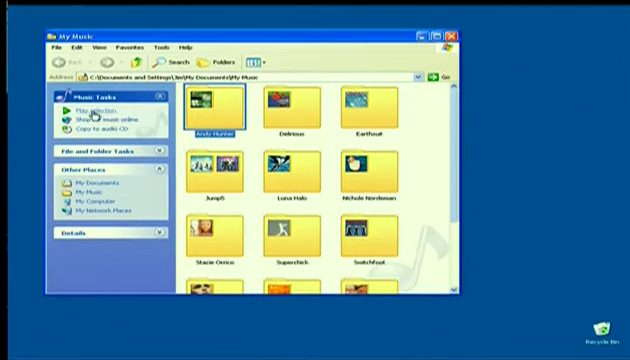